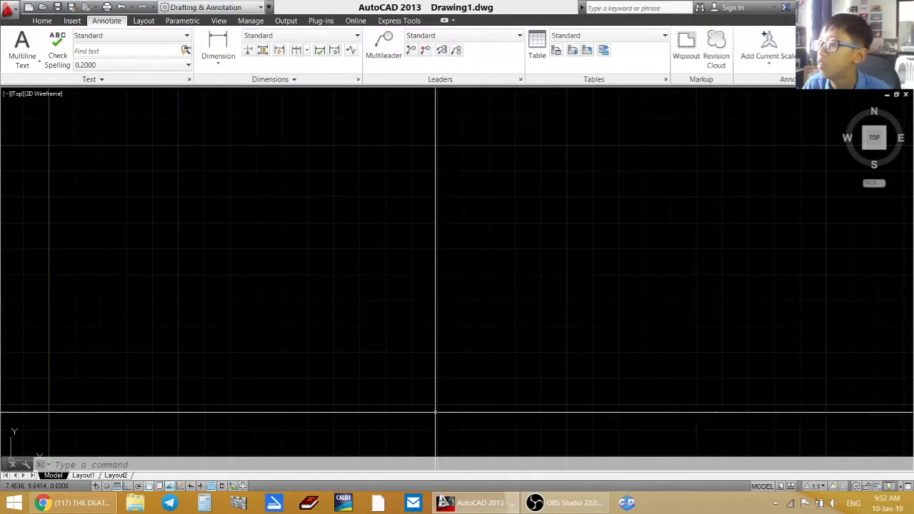
Reopen the recent drawing Drawing1.dwg from the taskbar's recent drawings list
right_click(481, 502)
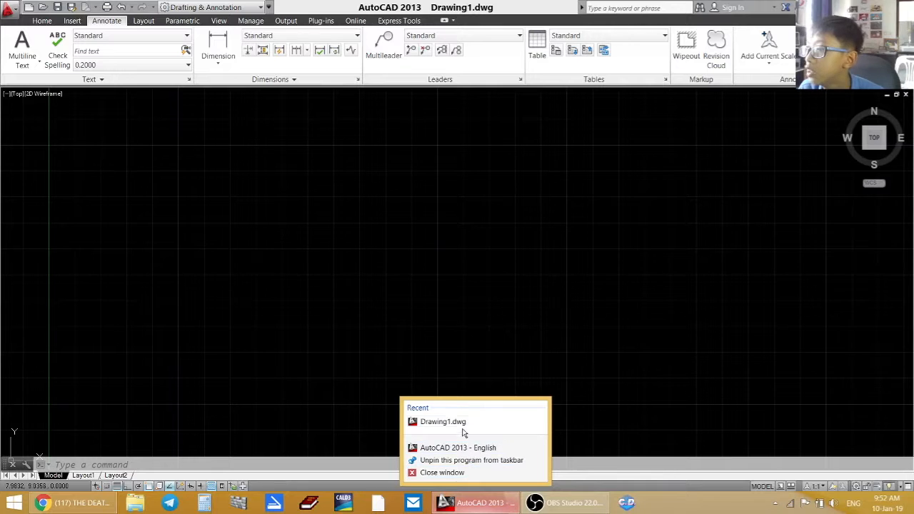
click(443, 421)
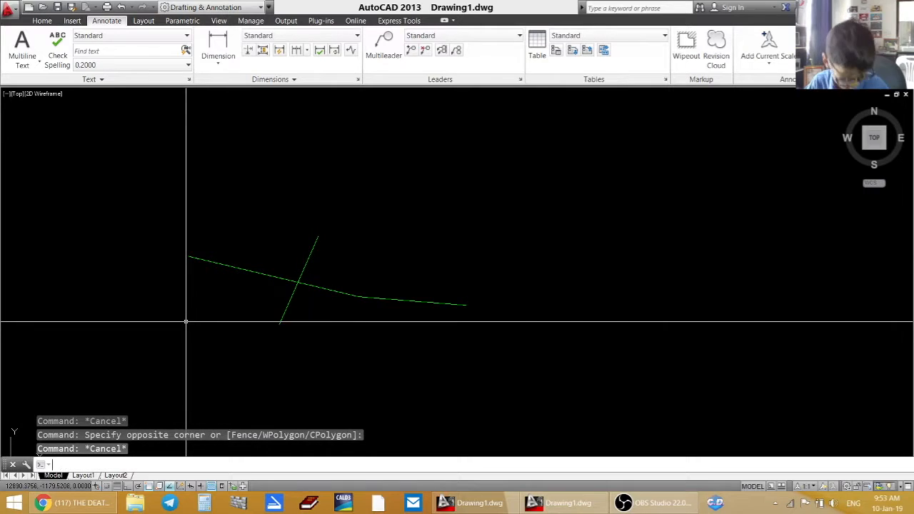
Start the Trim command with the TR alias
text(tr)
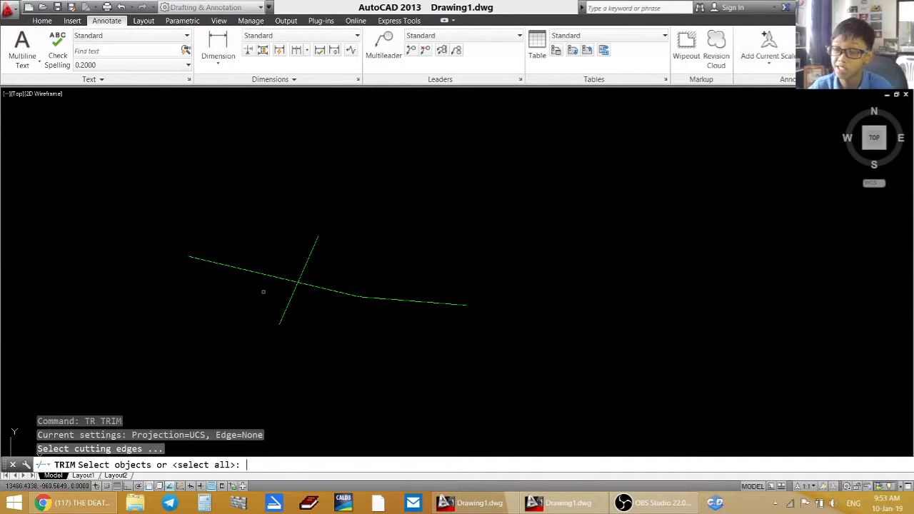
mouse_move(262, 224)
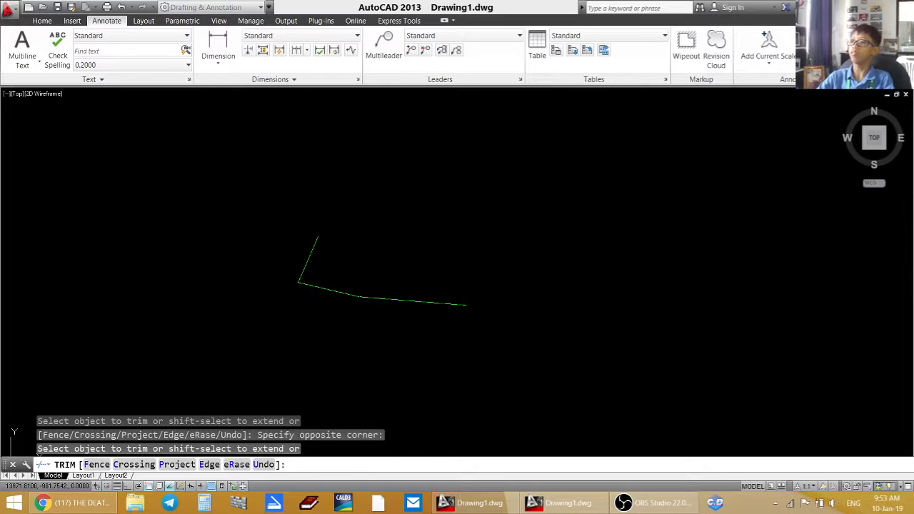
mouse_move(290, 309)
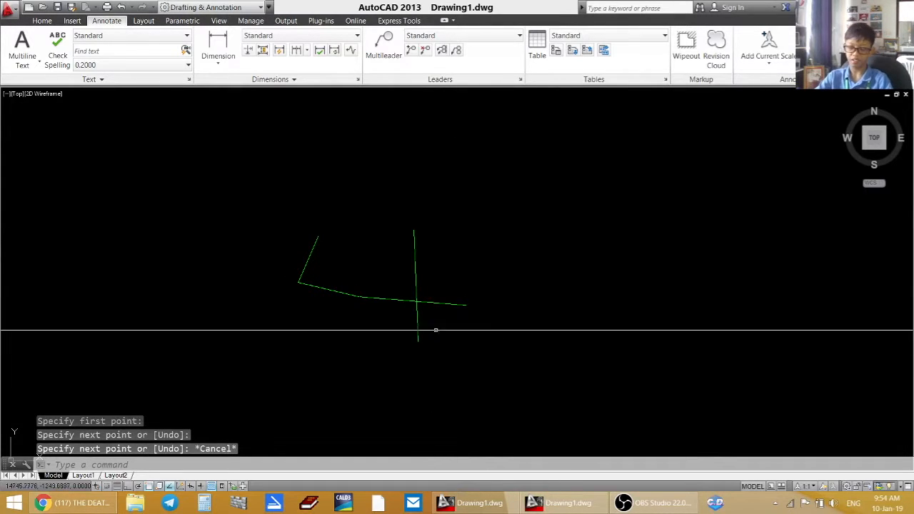
Start the Trim command again with TR
text(tr)
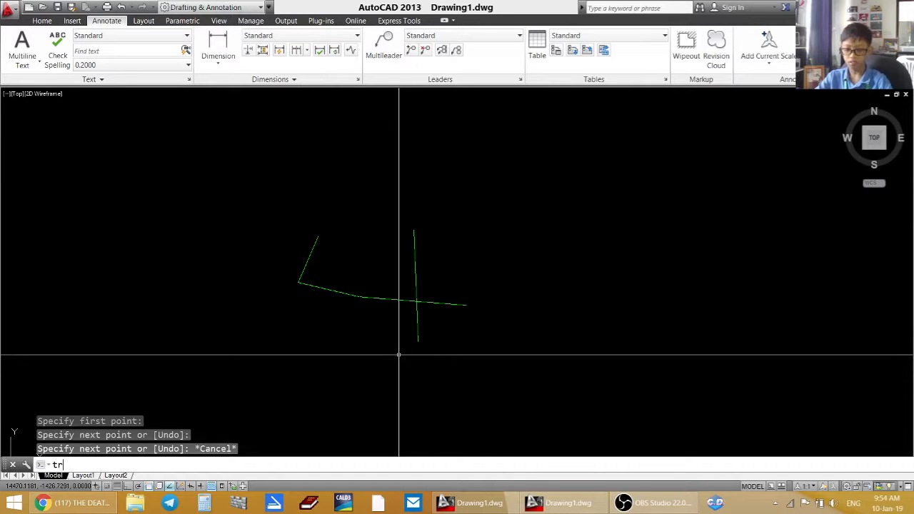